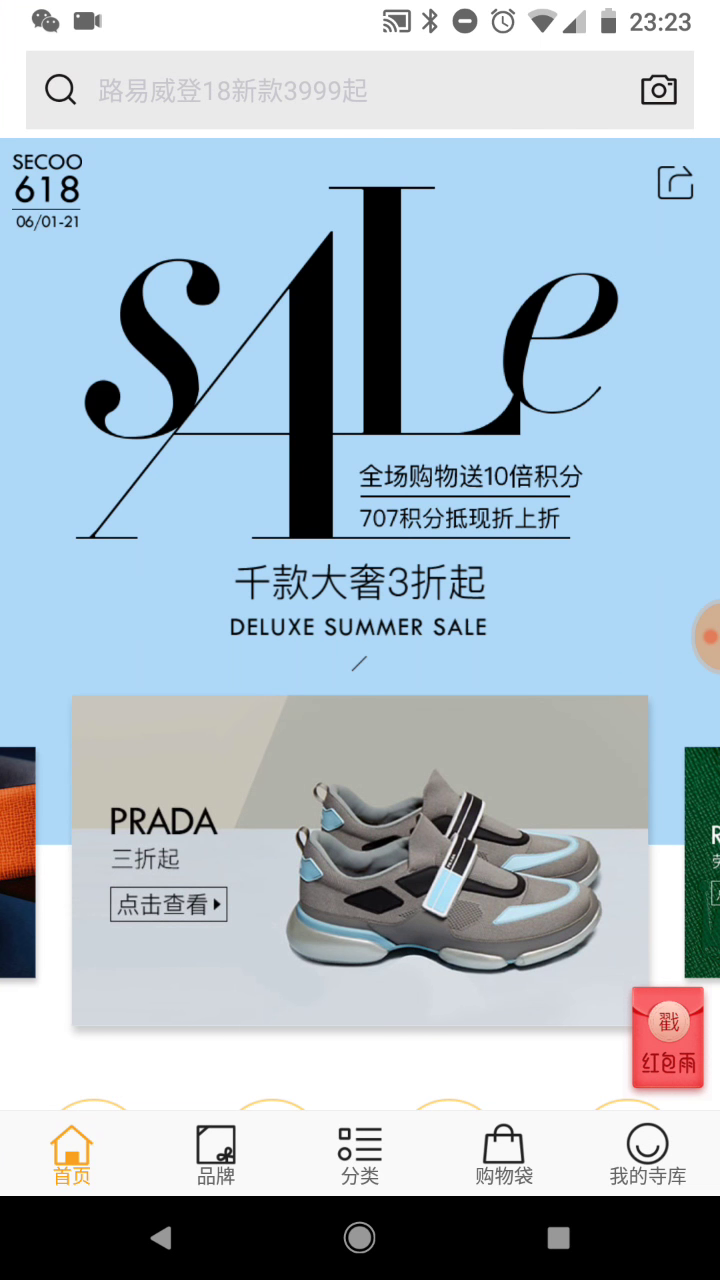
# Open the product search page from the Secoo home screen's top search bar.
pyautogui.hscroll(-3)
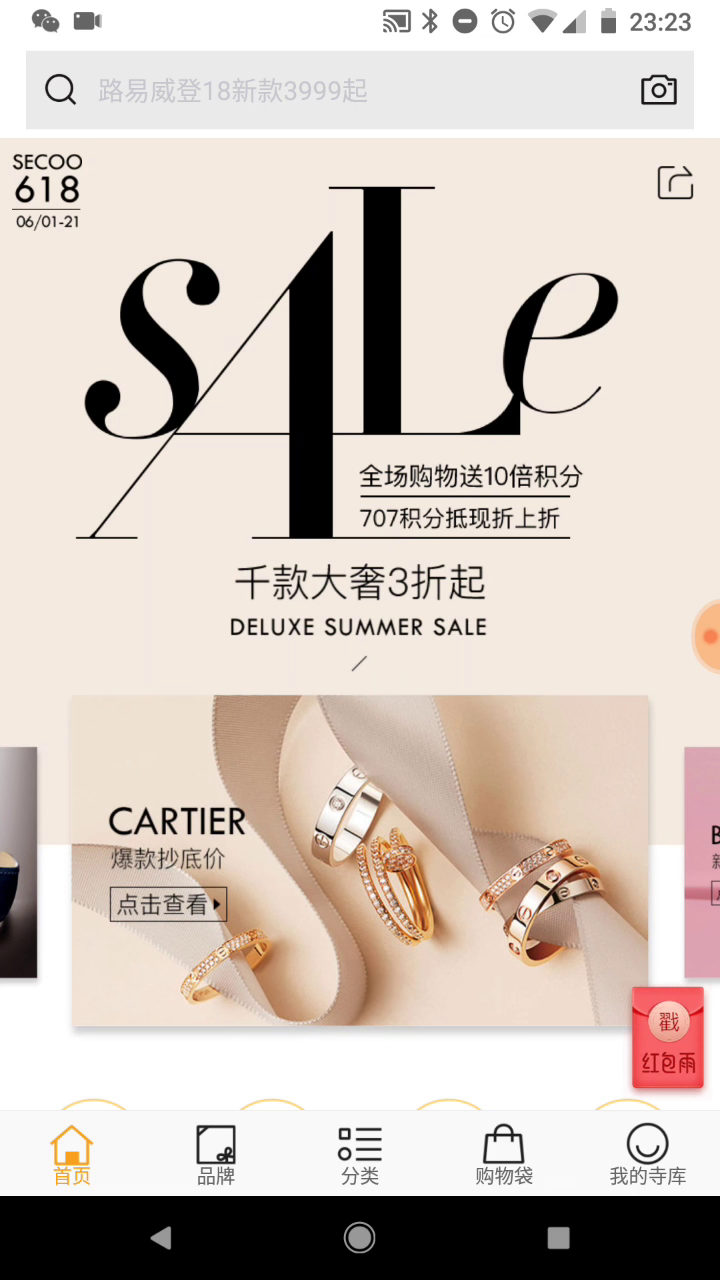
pyautogui.click(300, 90)
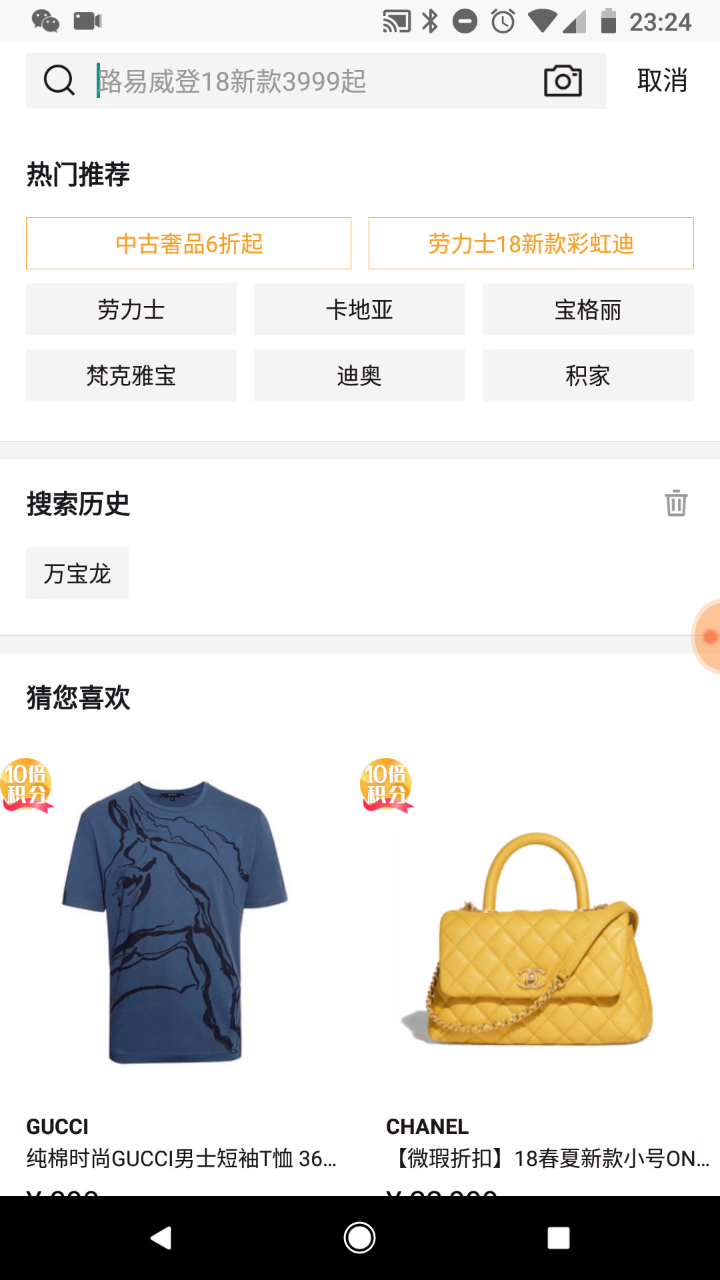
# Search for 'vuitton' so it joins 万宝龙 in the search history.
pyautogui.click(662, 80)
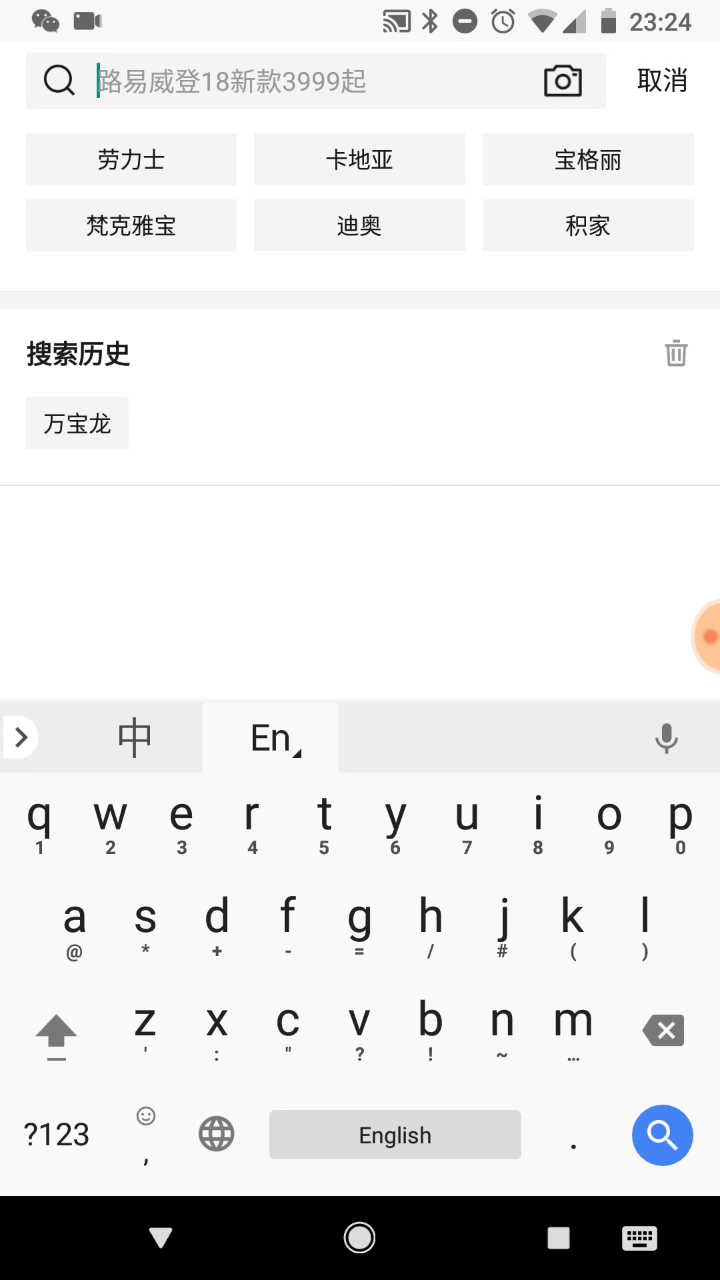
pyautogui.click(358, 160)
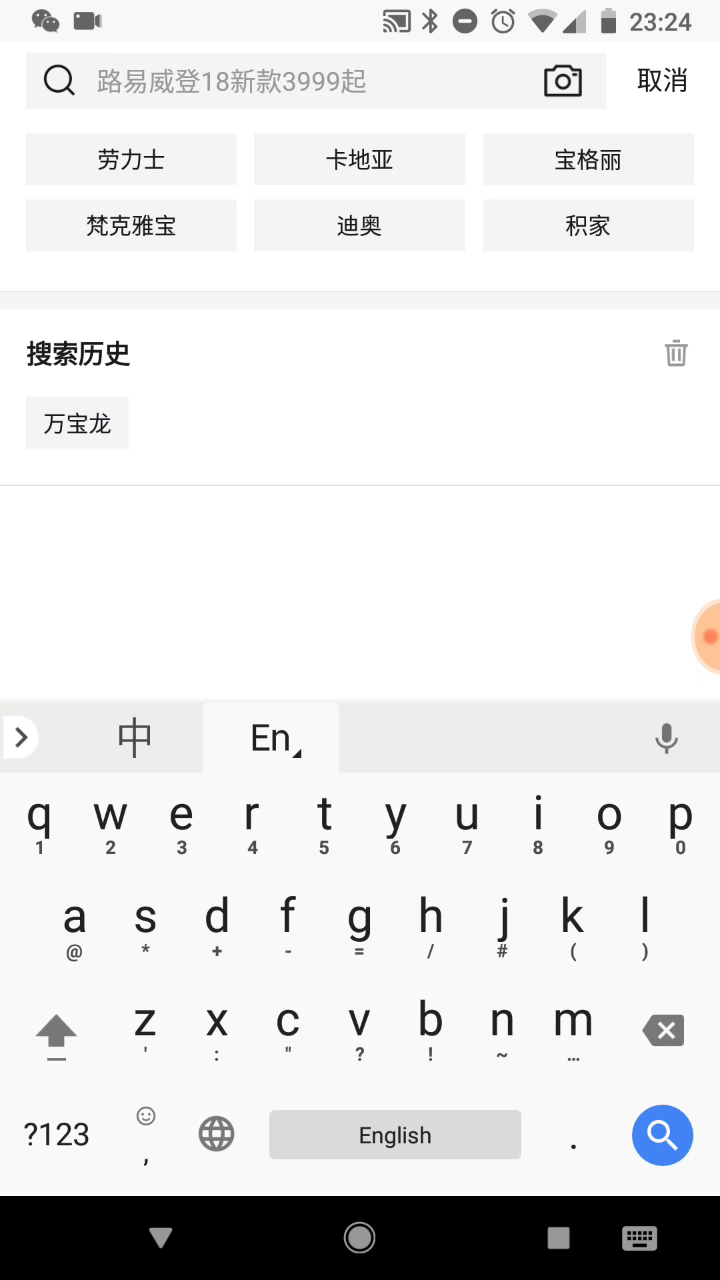
pyautogui.write('lui')
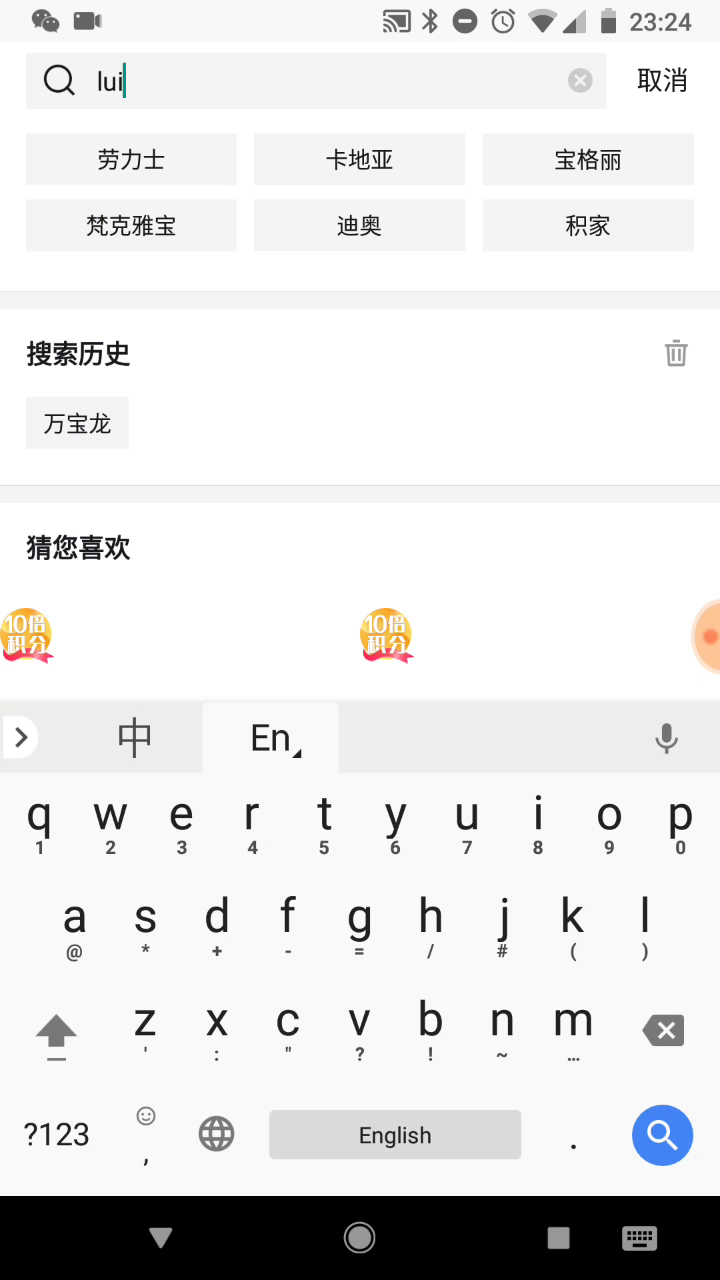
pyautogui.click(664, 1030)
pyautogui.write('vuitt')
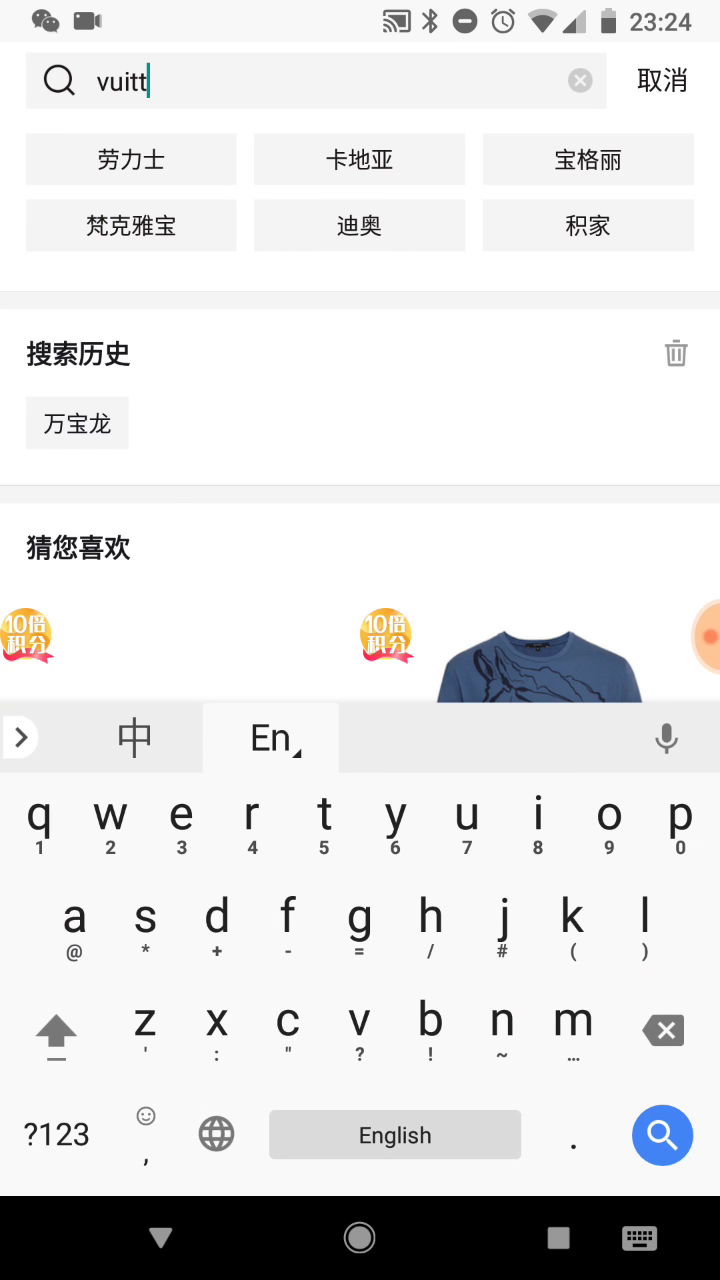
pyautogui.click(660, 1136)
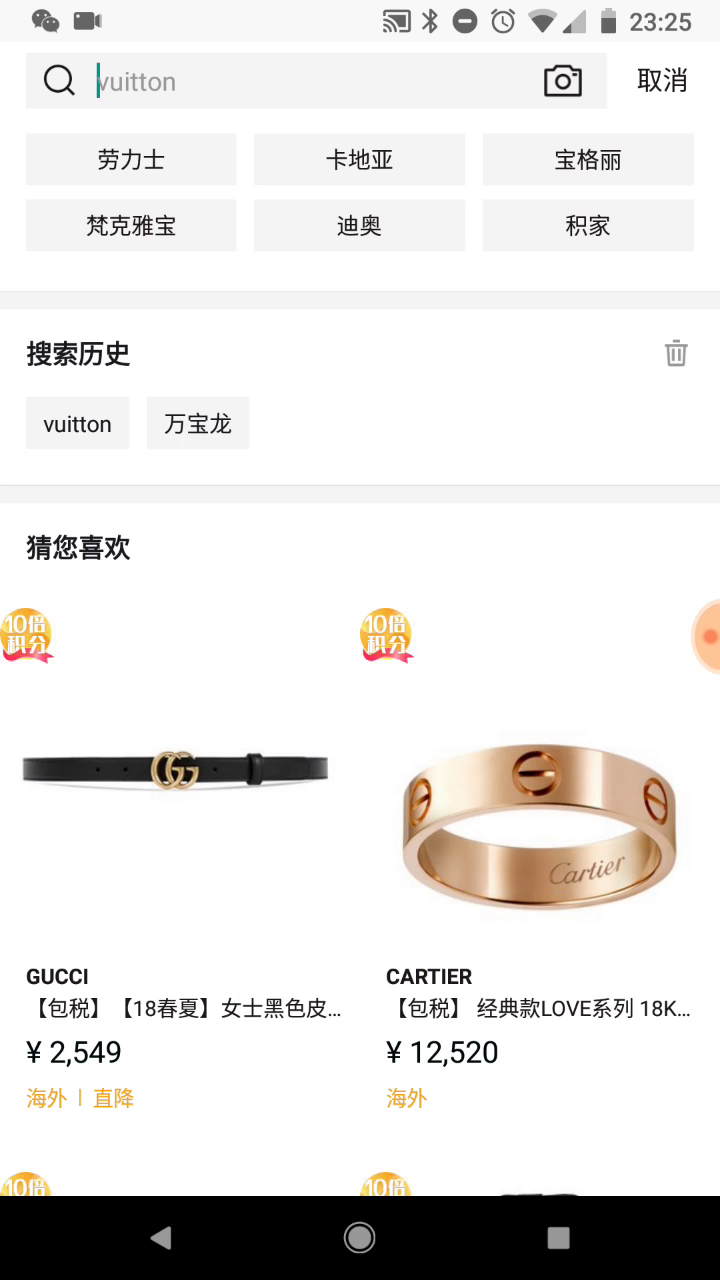
# Reopen 万宝龙 from history and show the Montblanc pens (笔具) results list.
pyautogui.click(198, 424)
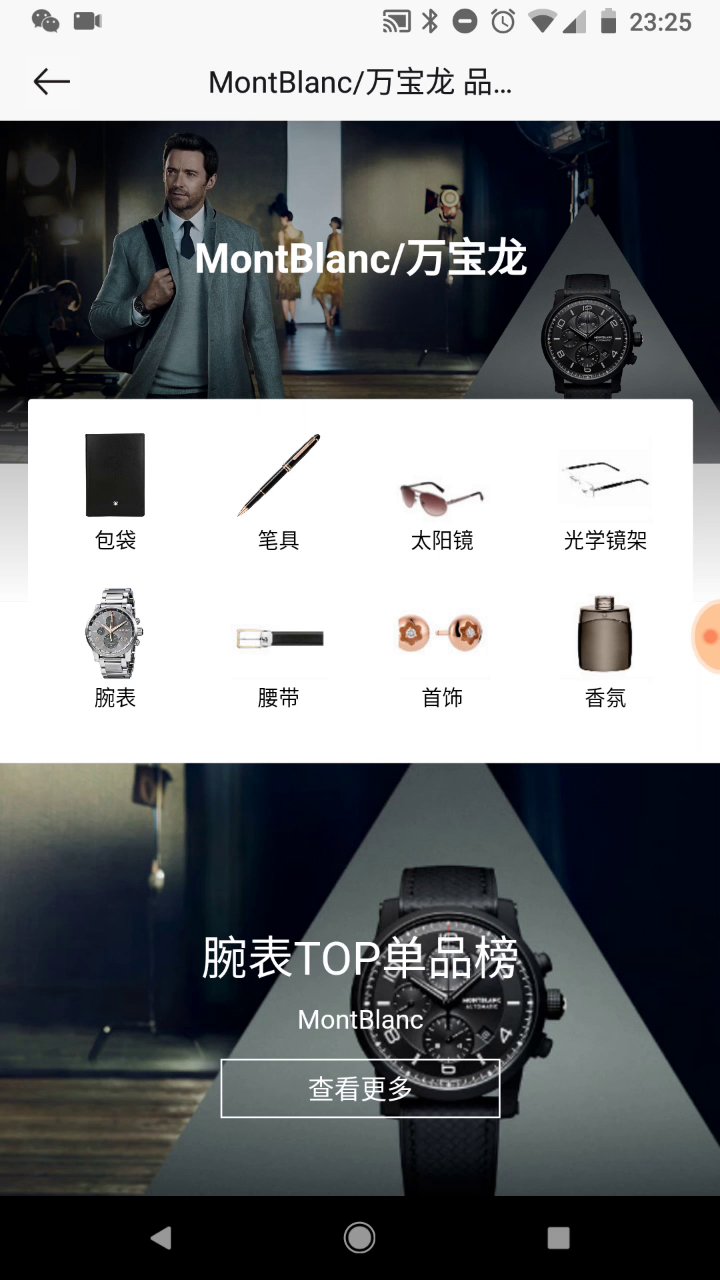
pyautogui.click(276, 490)
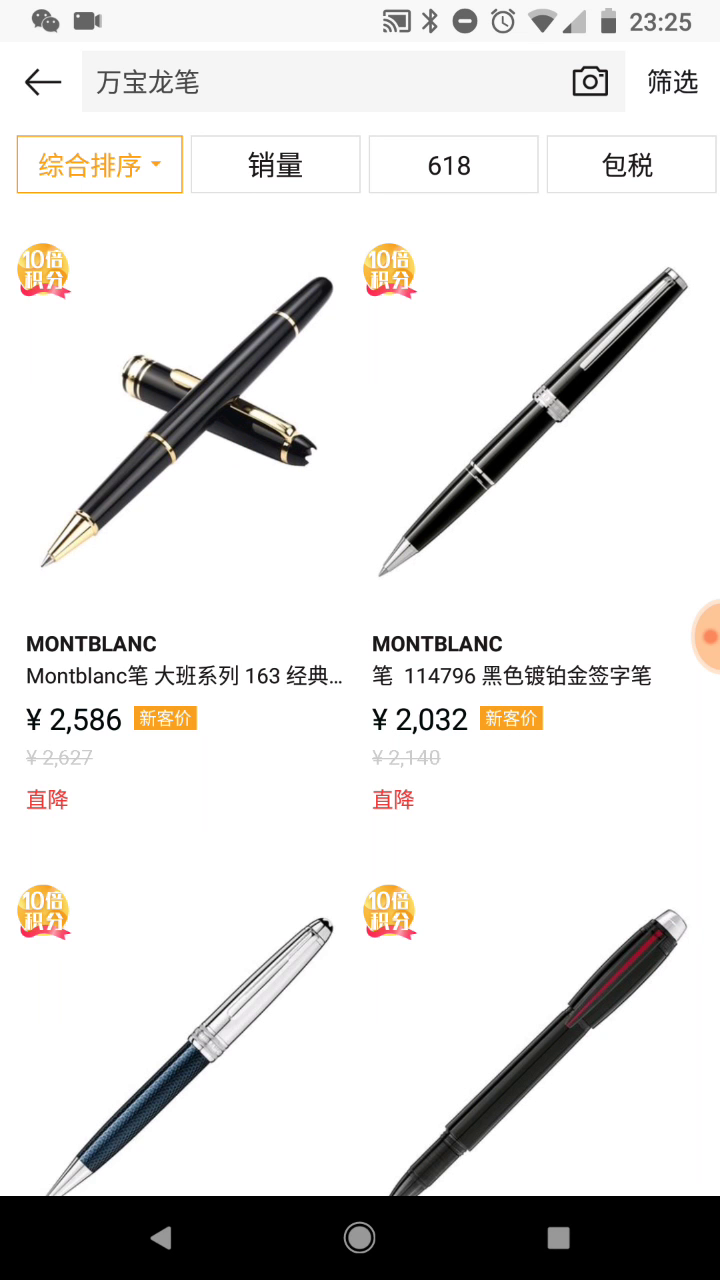
# Filter the Montblanc pen results to 618 sale items and confirm.
pyautogui.click(672, 82)
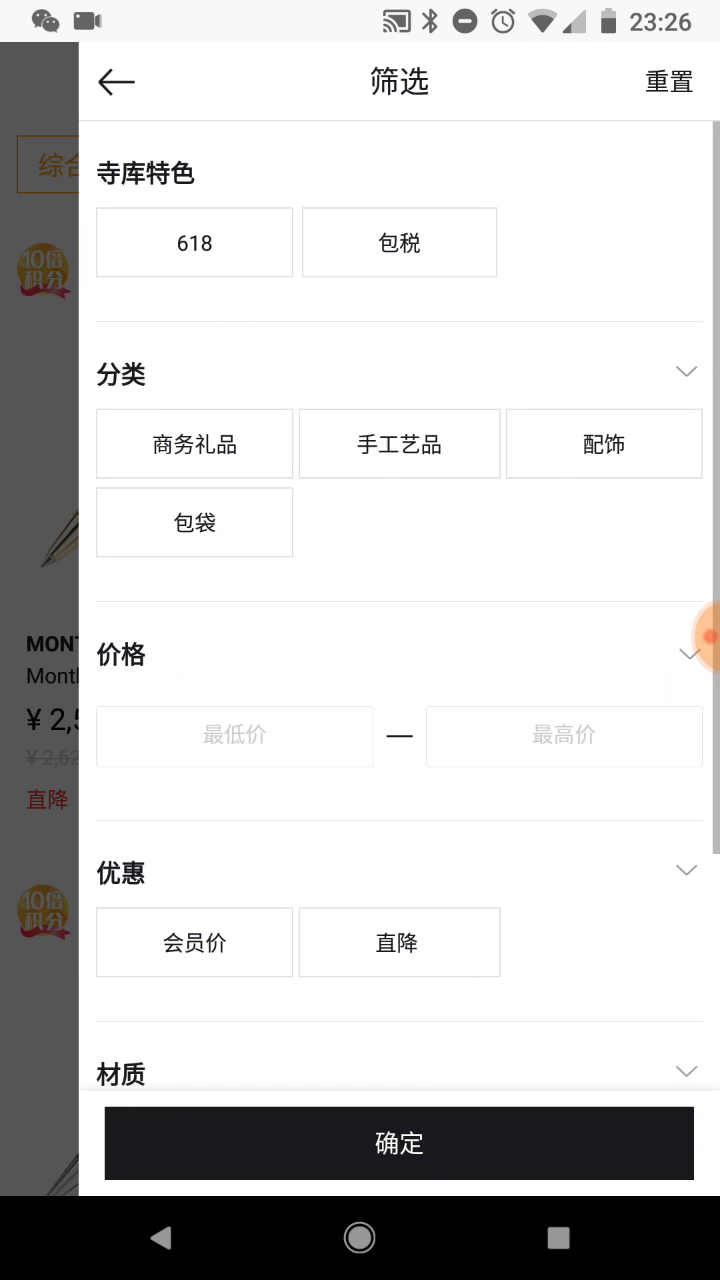
pyautogui.click(194, 242)
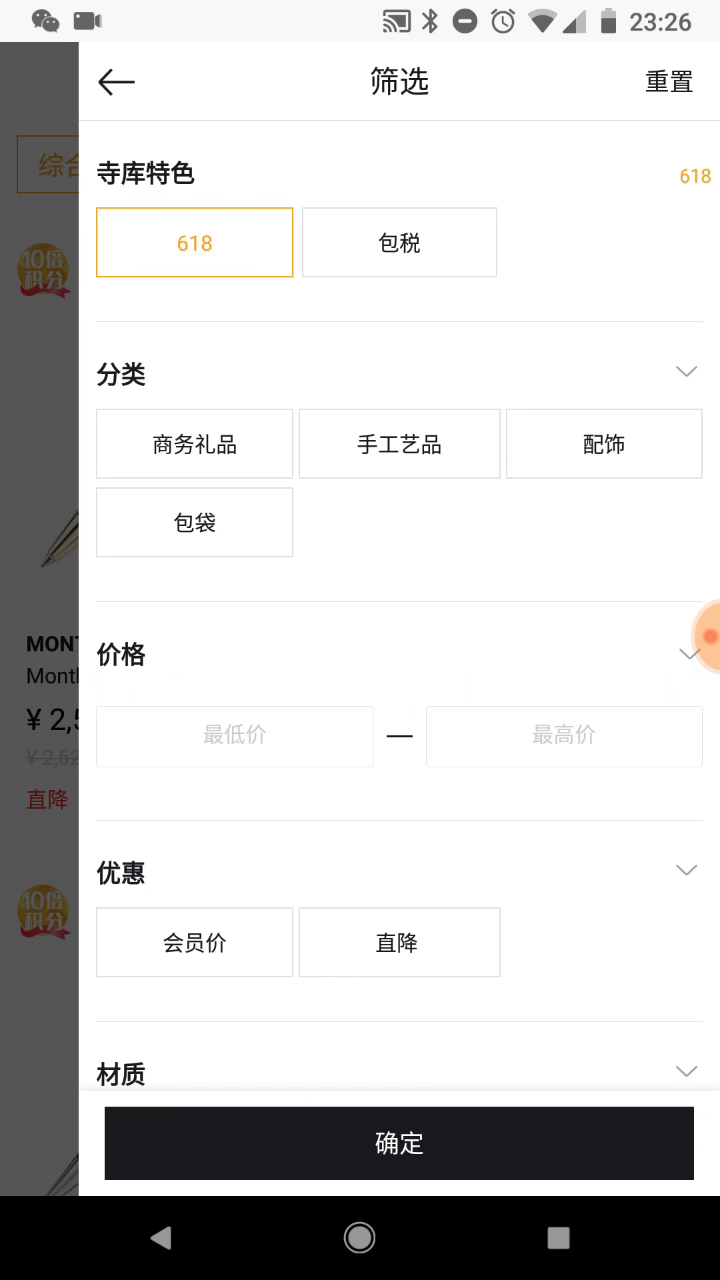
pyautogui.scroll(-3)
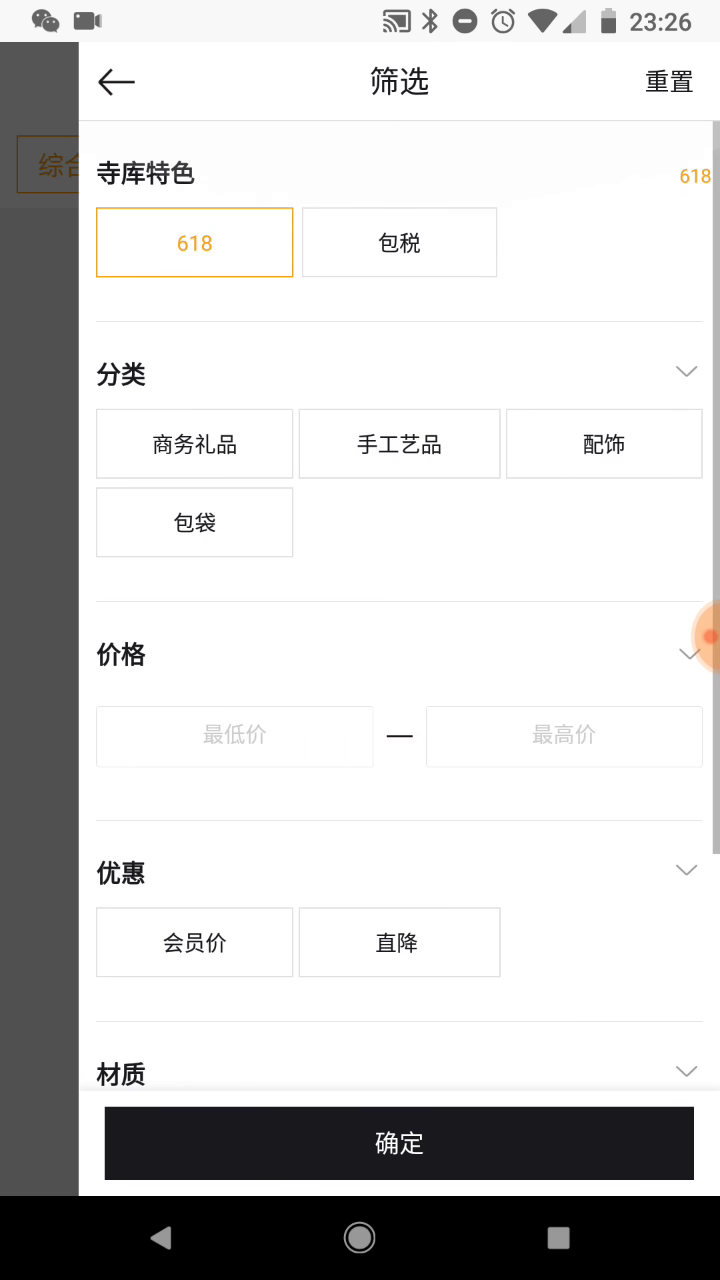
pyautogui.click(398, 1144)
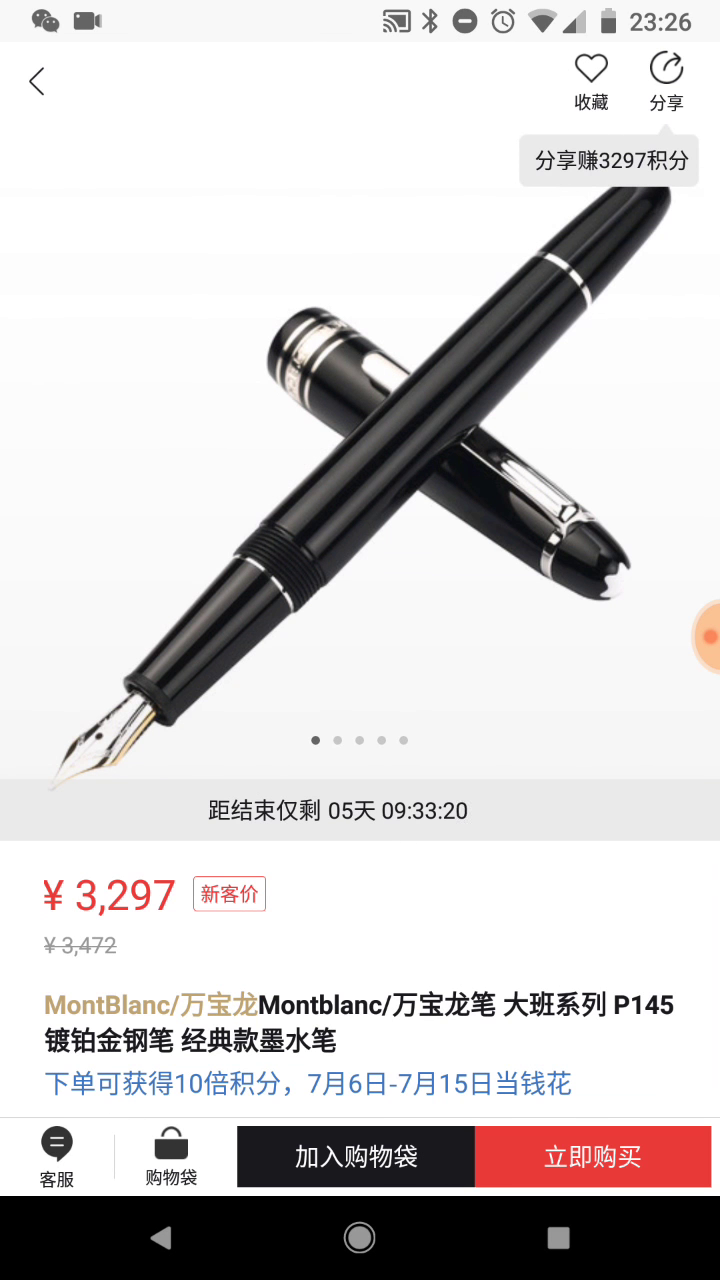
# Look through the P145 pen's parameters, reviews and brand information.
pyautogui.scroll(3)
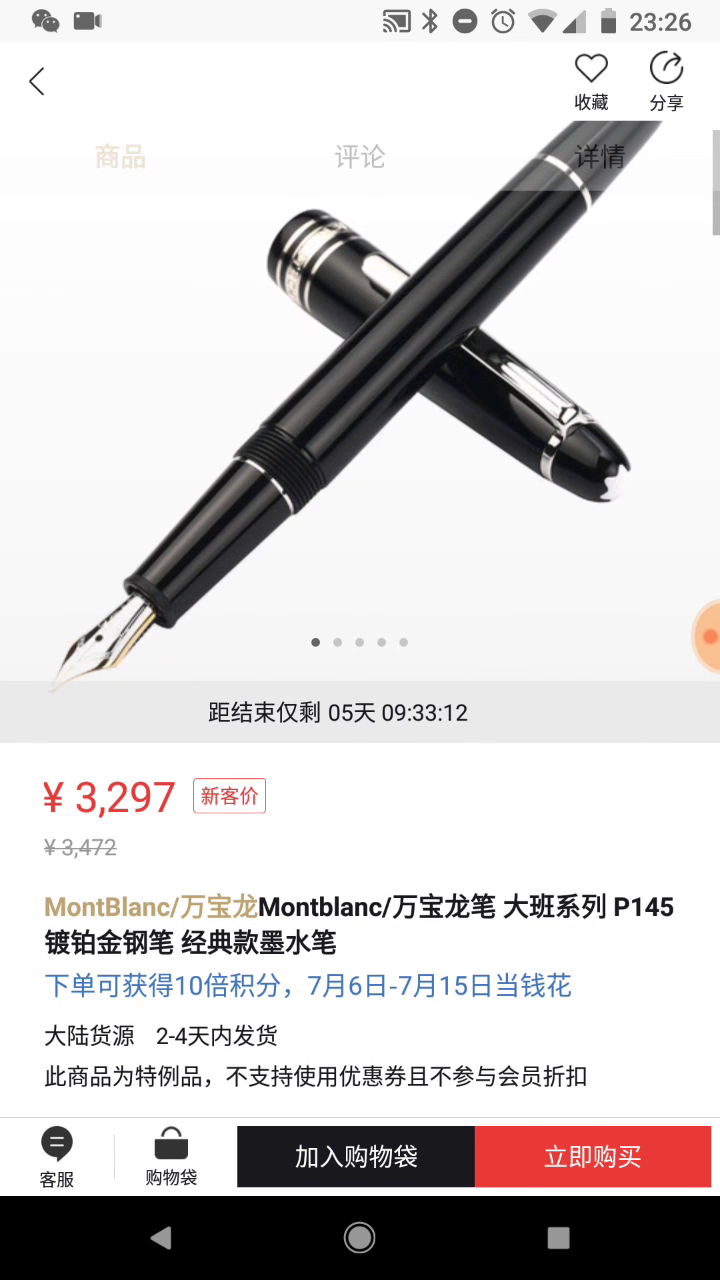
pyautogui.scroll(-3)
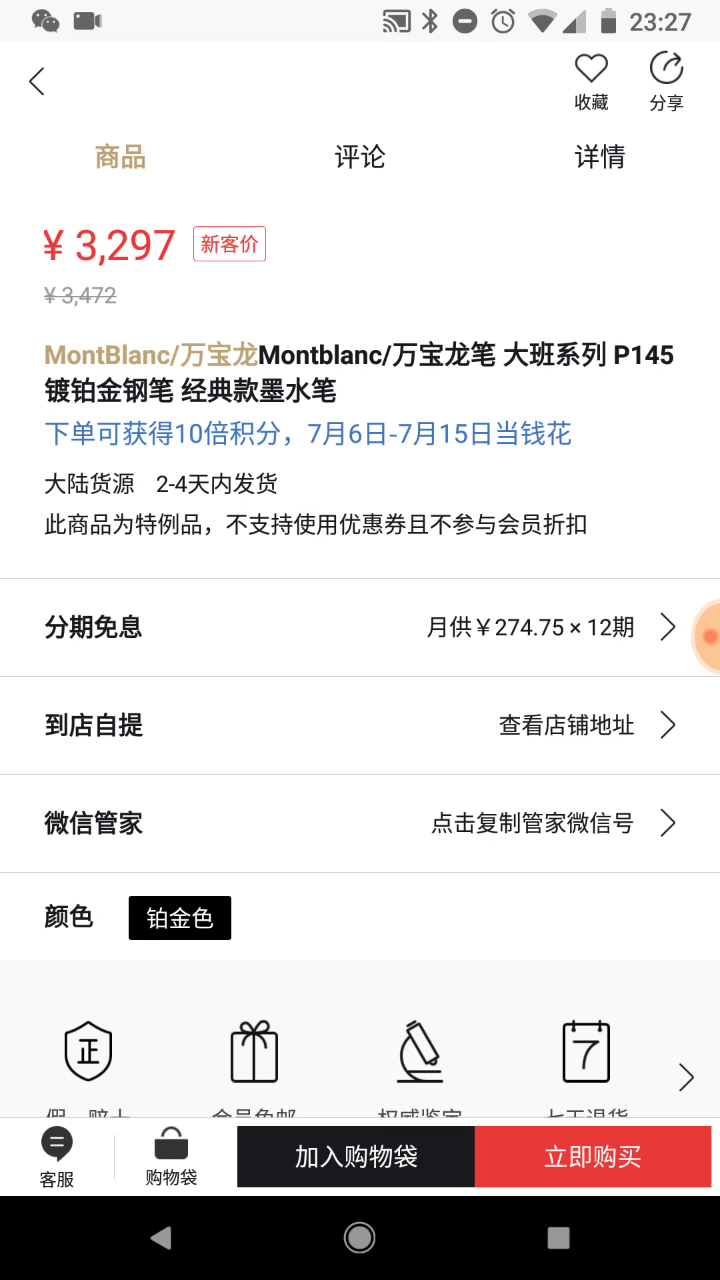
pyautogui.scroll(-3)
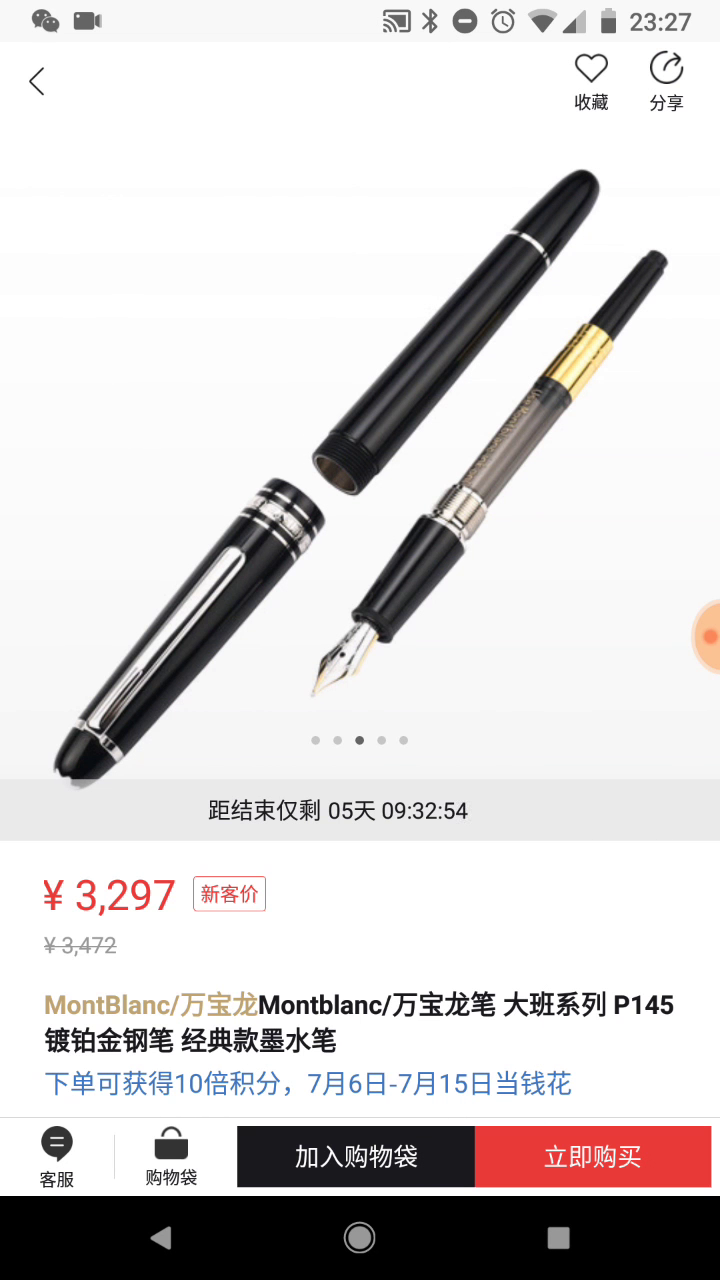
pyautogui.scroll(-3)
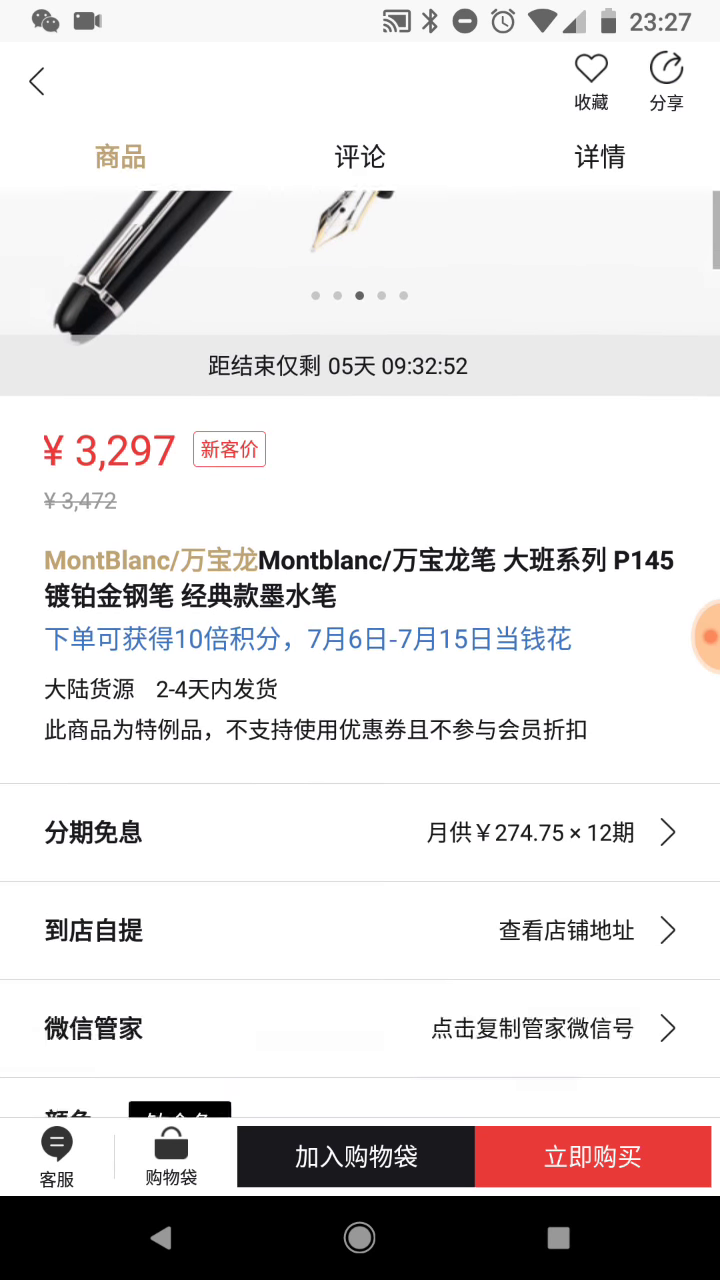
pyautogui.scroll(-3)
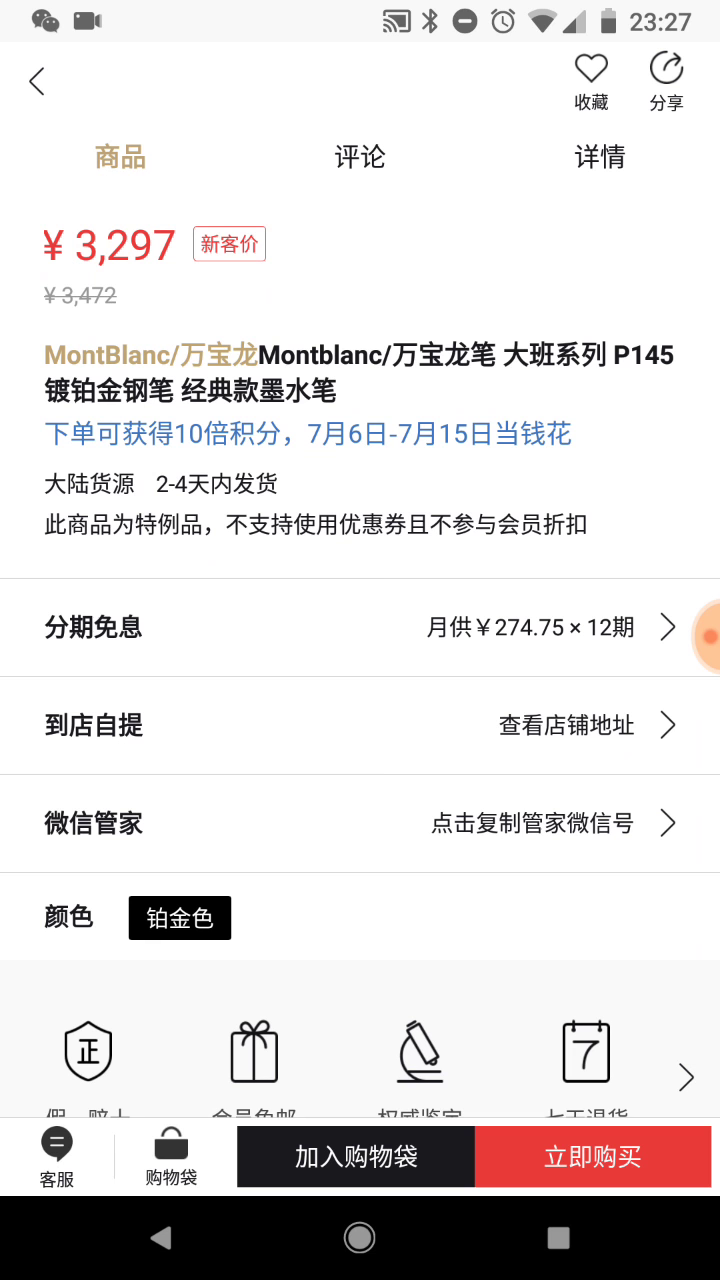
pyautogui.scroll(-3)
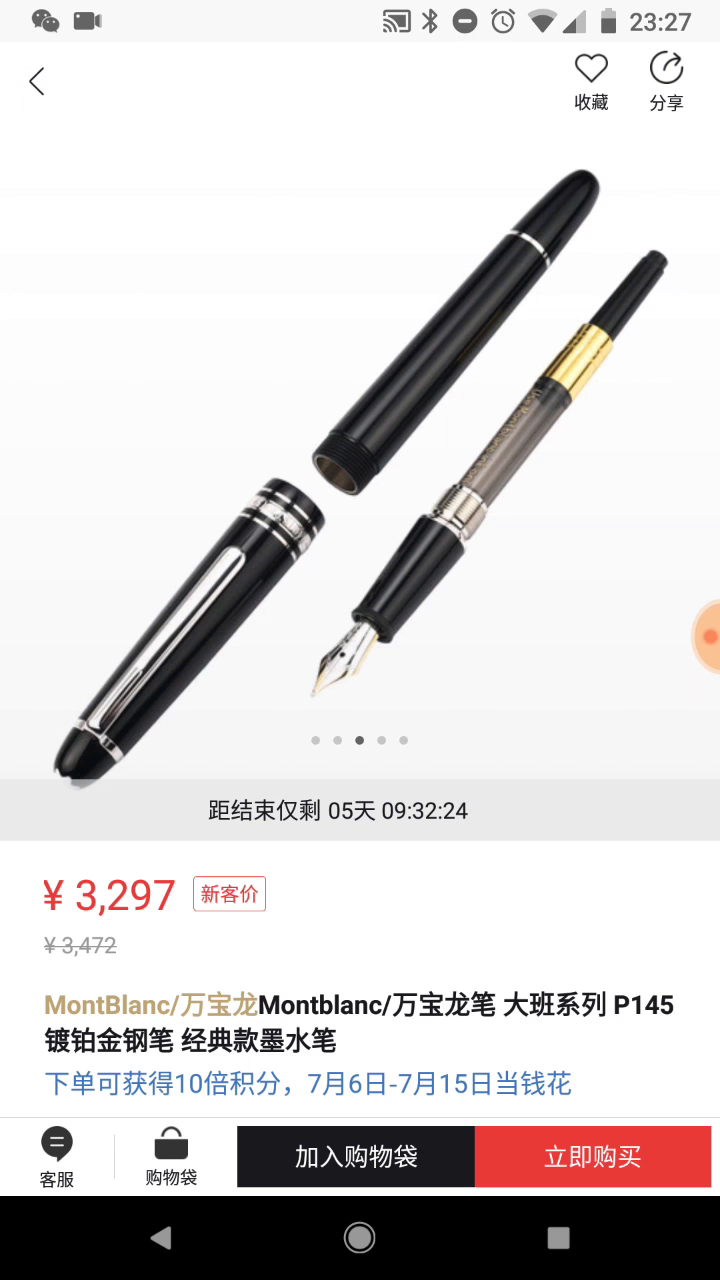
pyautogui.scroll(3)
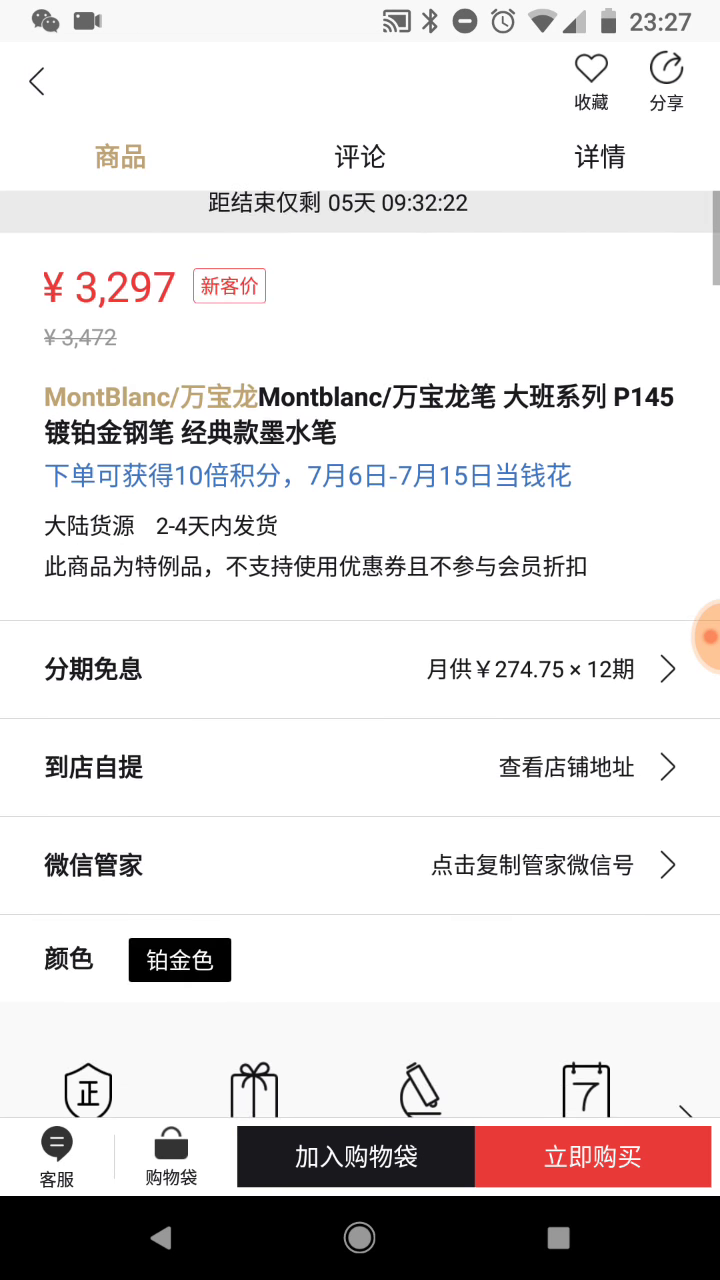
pyautogui.scroll(3)
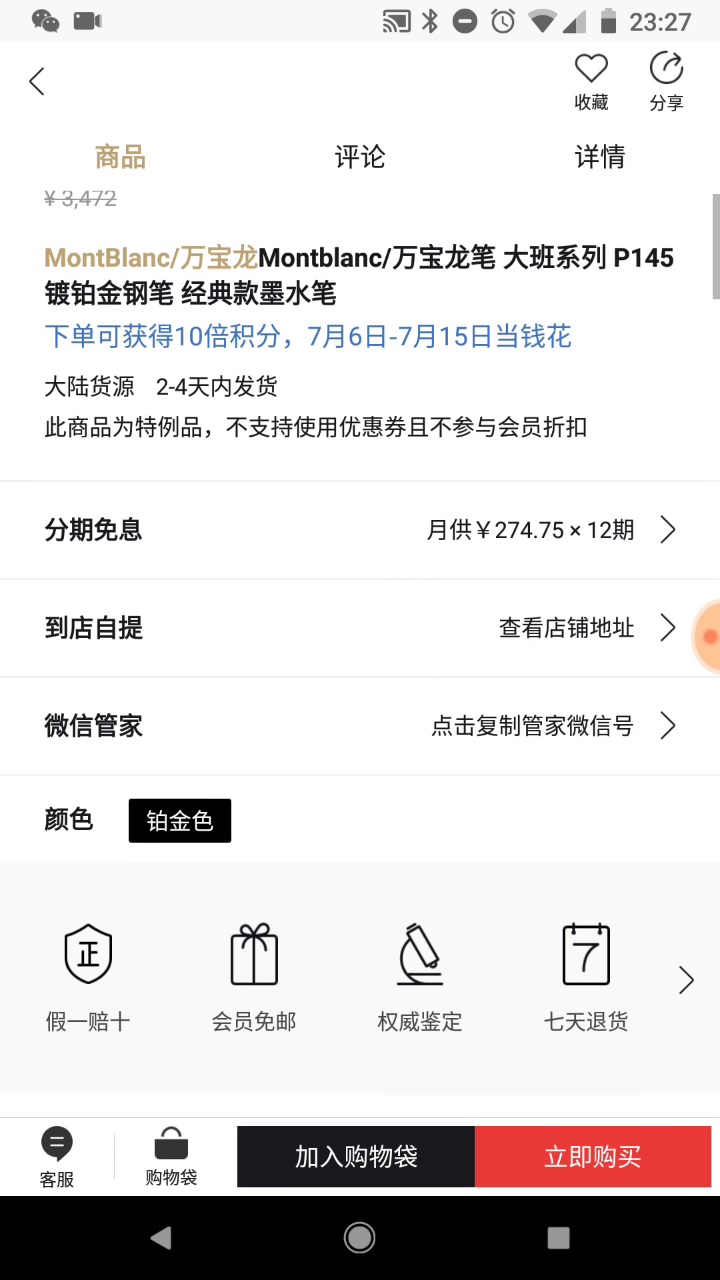
pyautogui.scroll(-3)
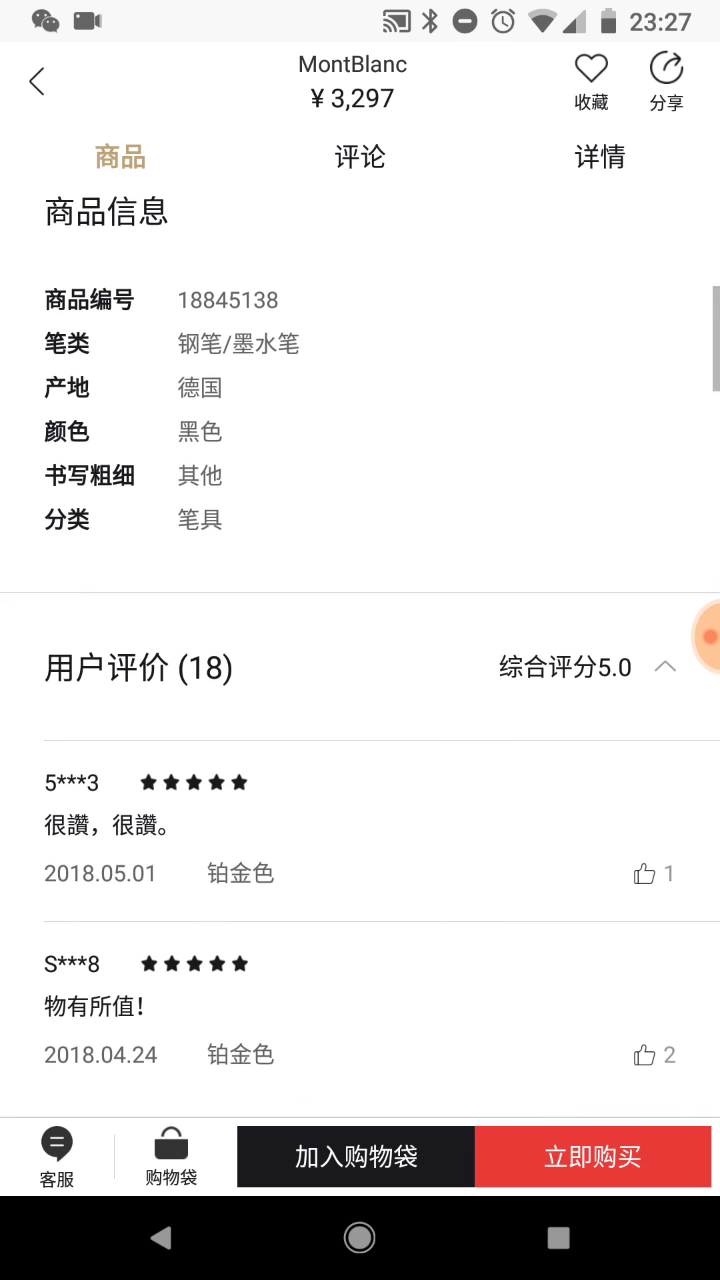
# Read the pen's 详情 detailed description, then leave the P145 page.
pyautogui.click(358, 156)
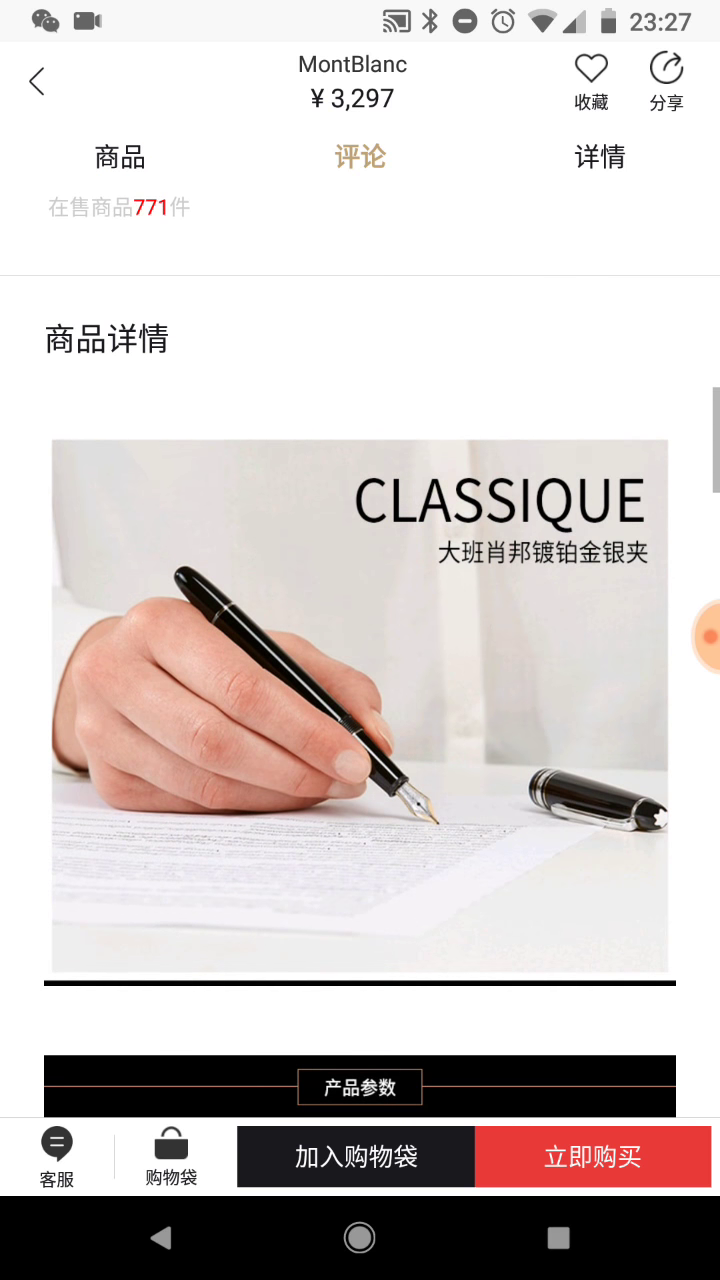
pyautogui.scroll(-3)
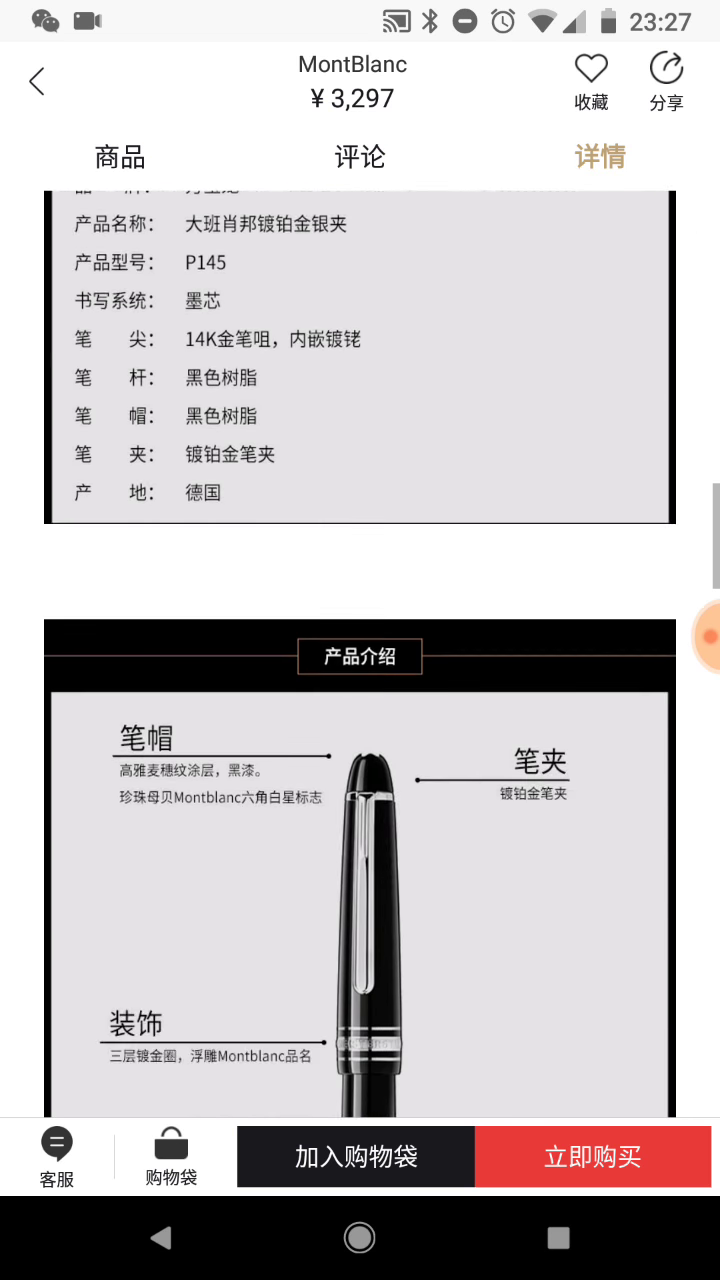
pyautogui.scroll(-3)
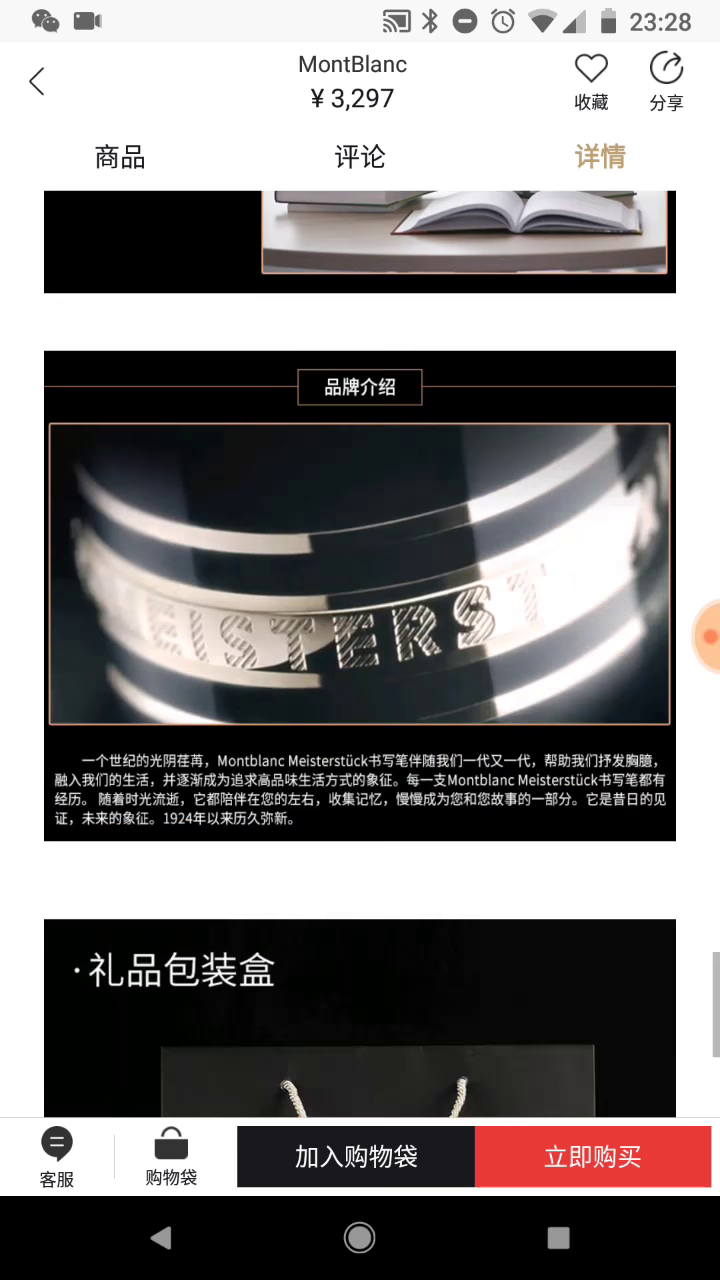
pyautogui.scroll(-3)
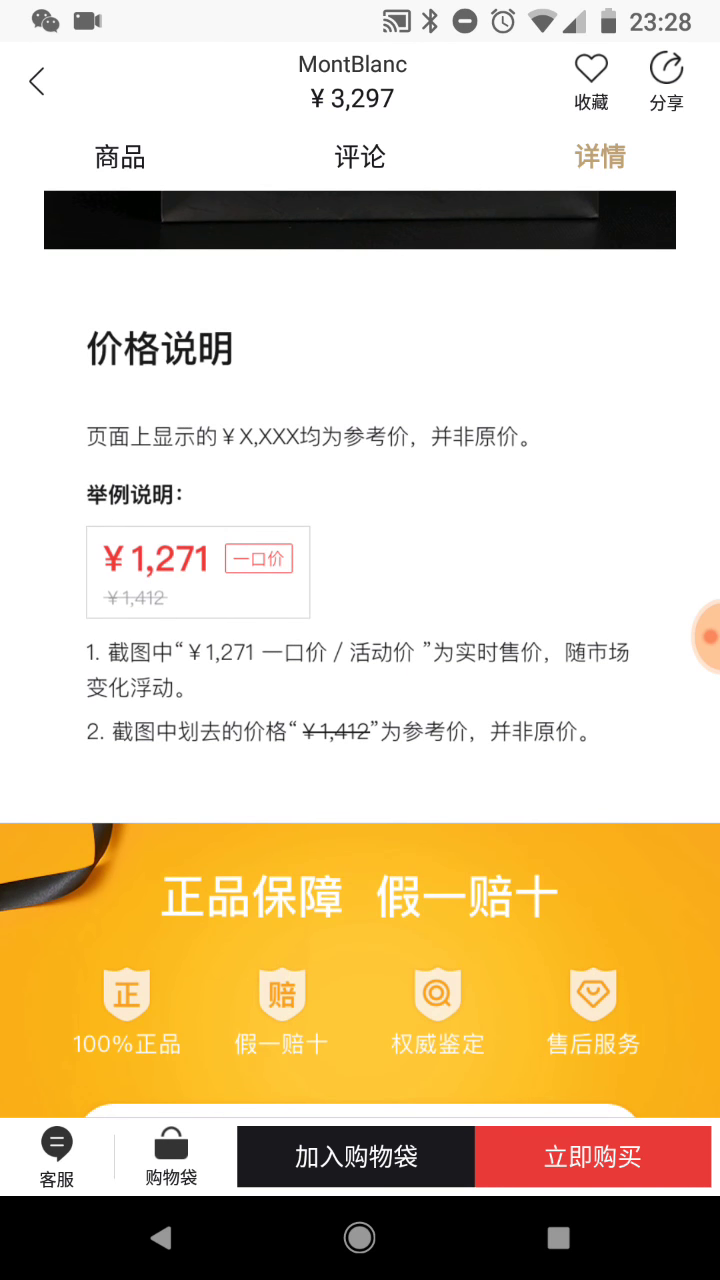
pyautogui.scroll(3)
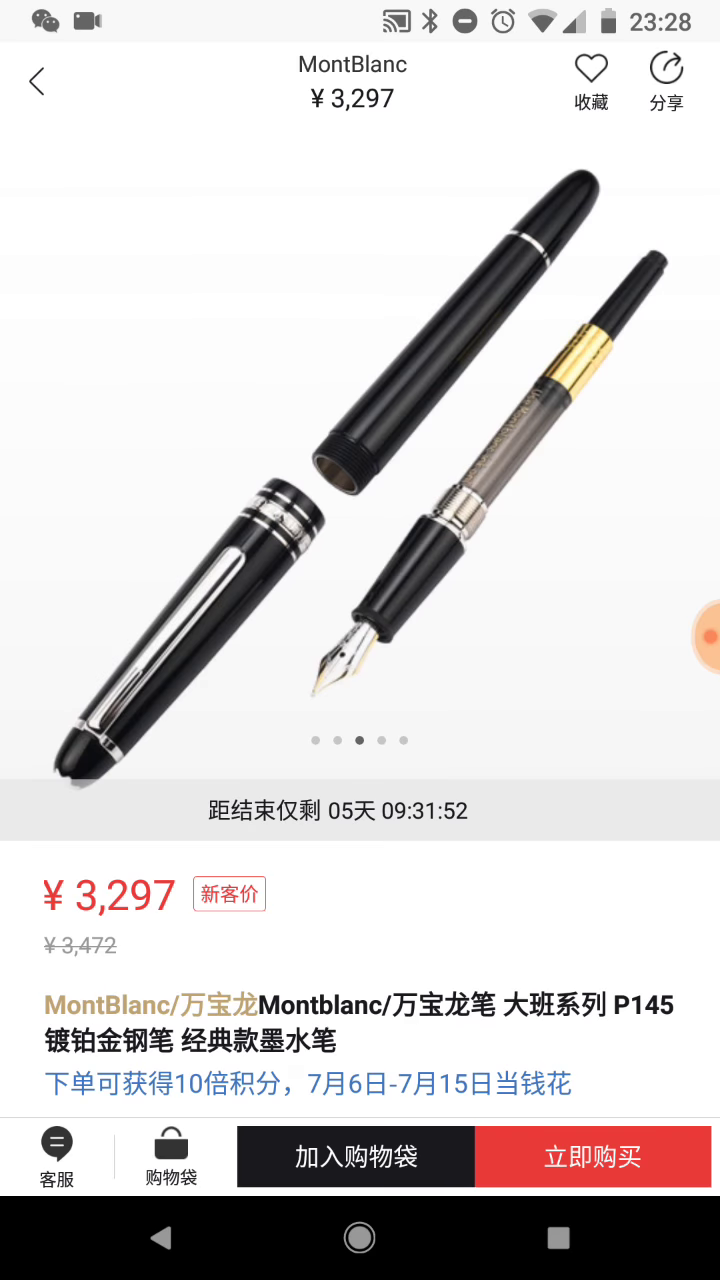
pyautogui.click(36, 82)
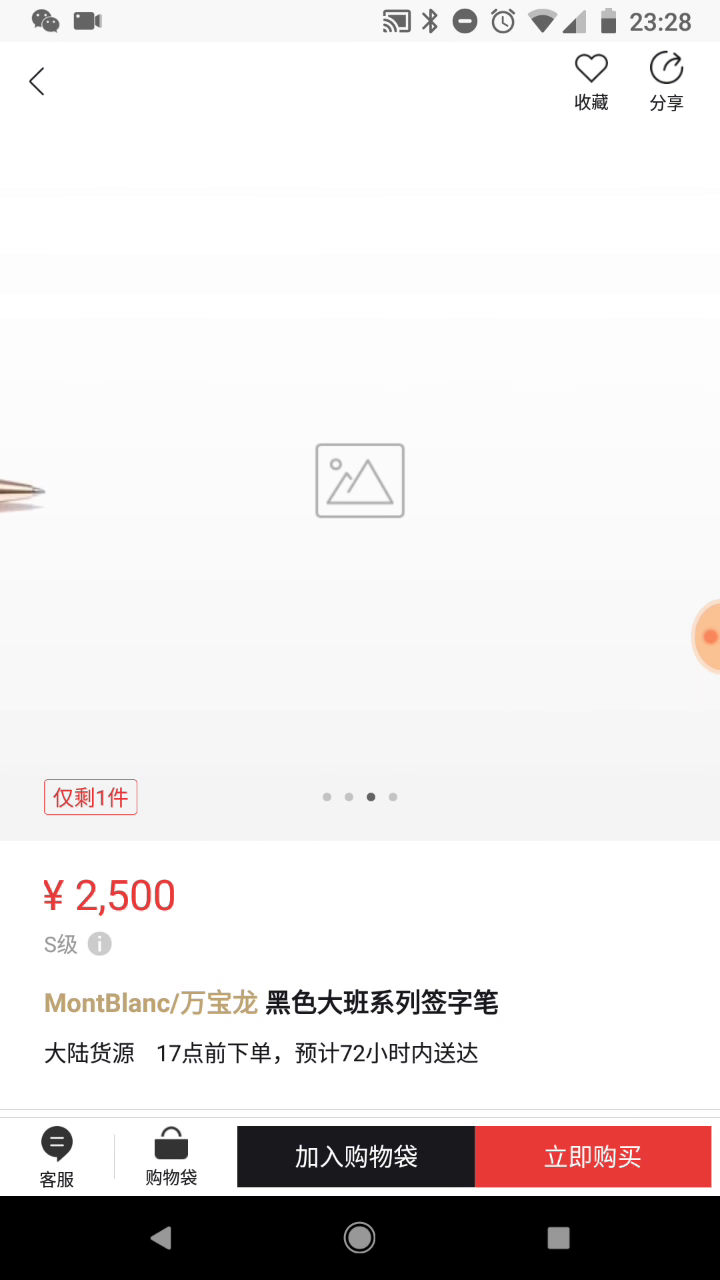
# Return from the ¥2,500 signature pen to the results list.
pyautogui.click(36, 82)
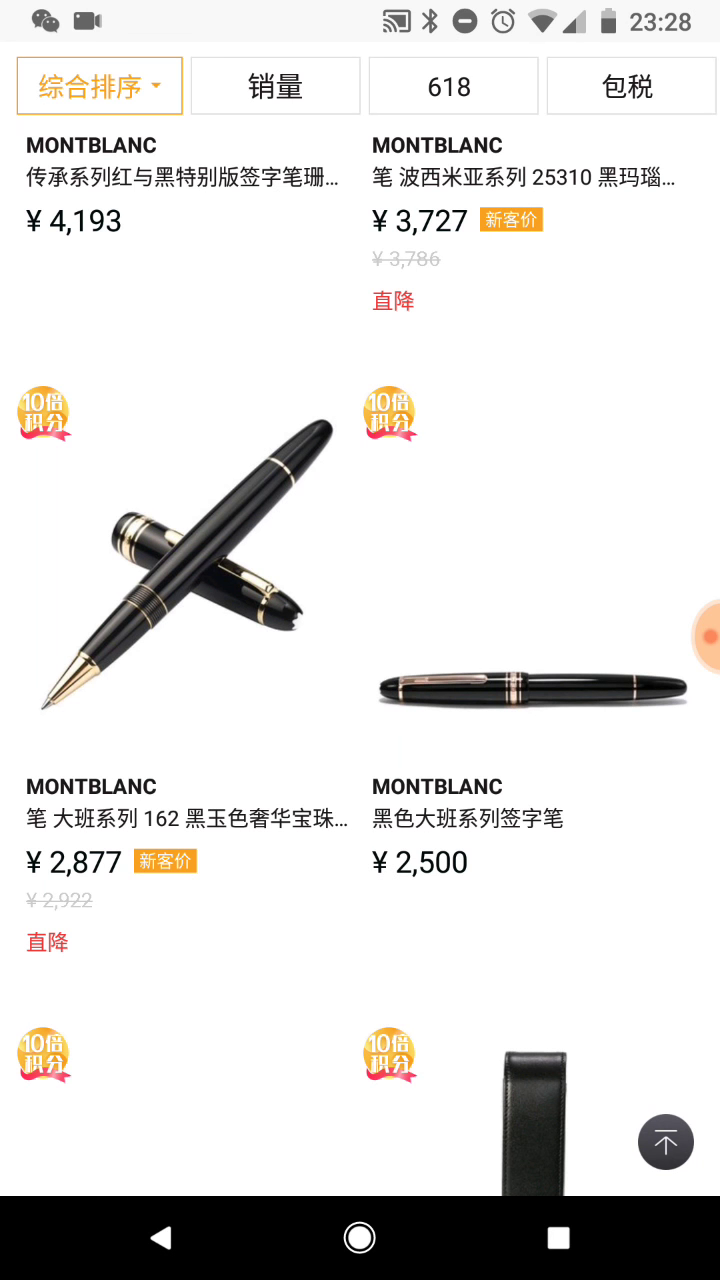
pyautogui.scroll(-3)
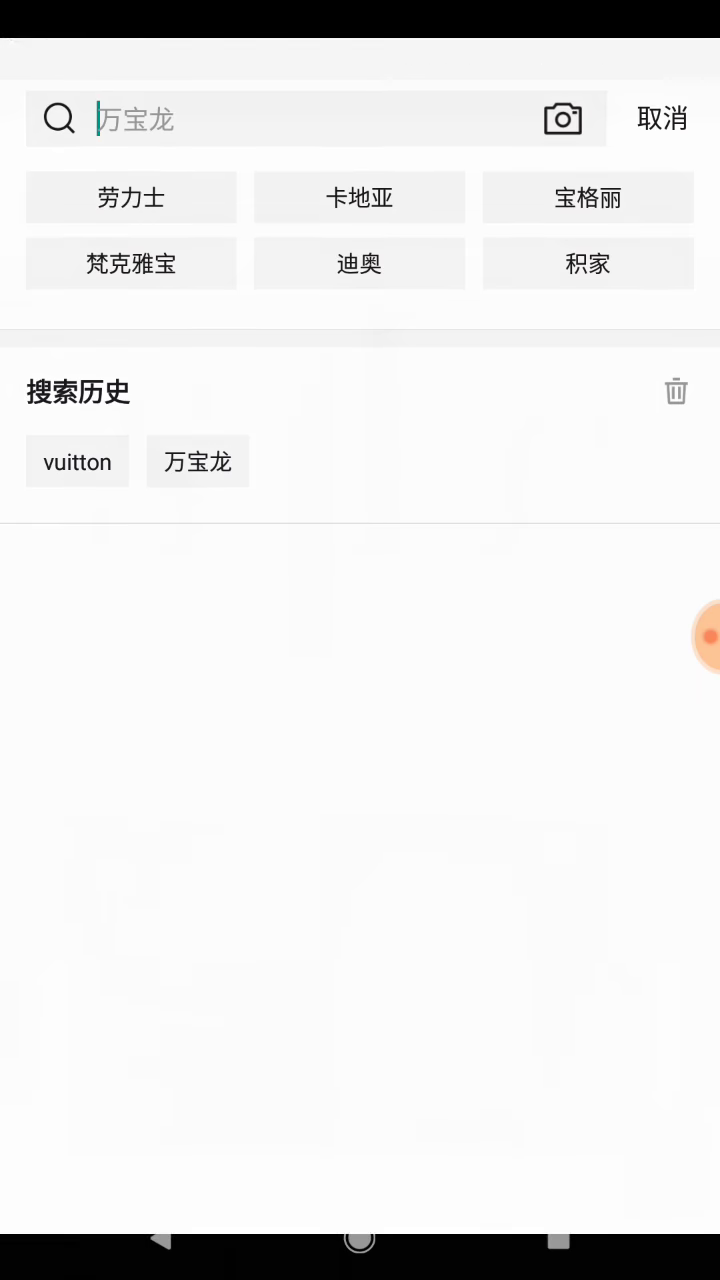
# Start 拍照购 photo search, framing a black Montblanc fountain pen.
pyautogui.click(562, 118)
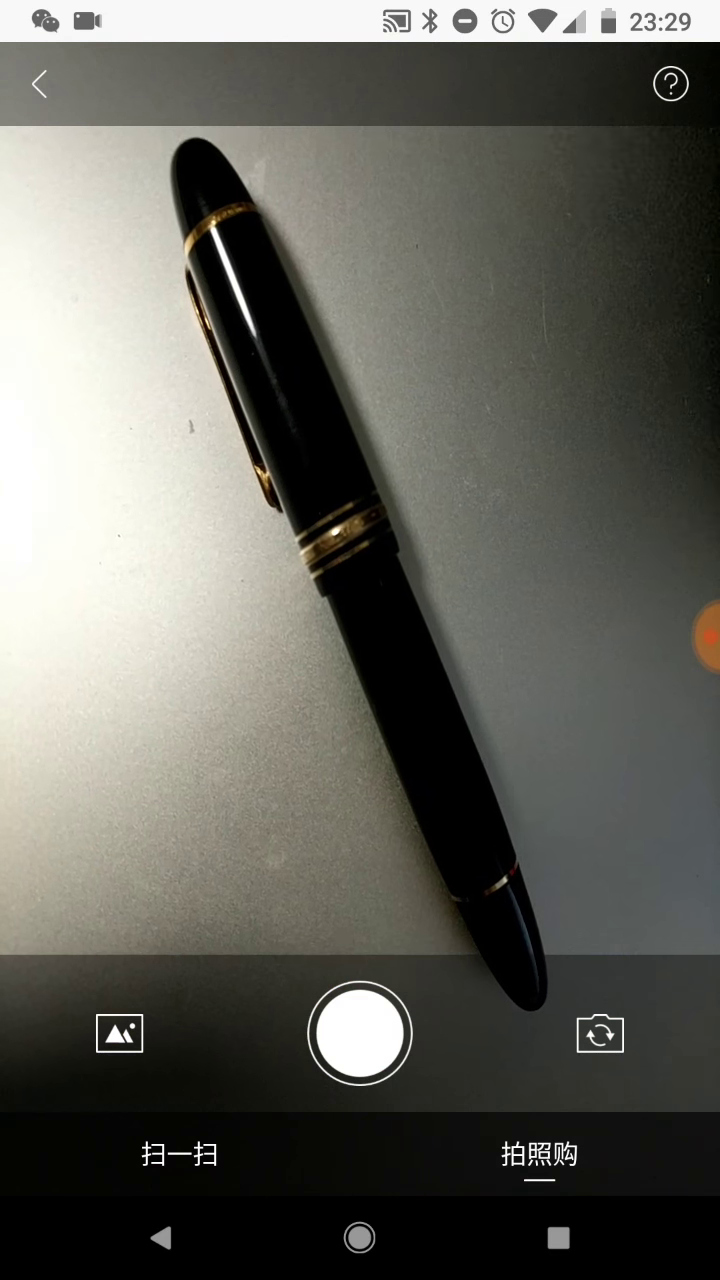
# Photograph the pen to find matching Montblanc pens including the 149 at ¥4,973, then retake.
pyautogui.click(360, 1032)
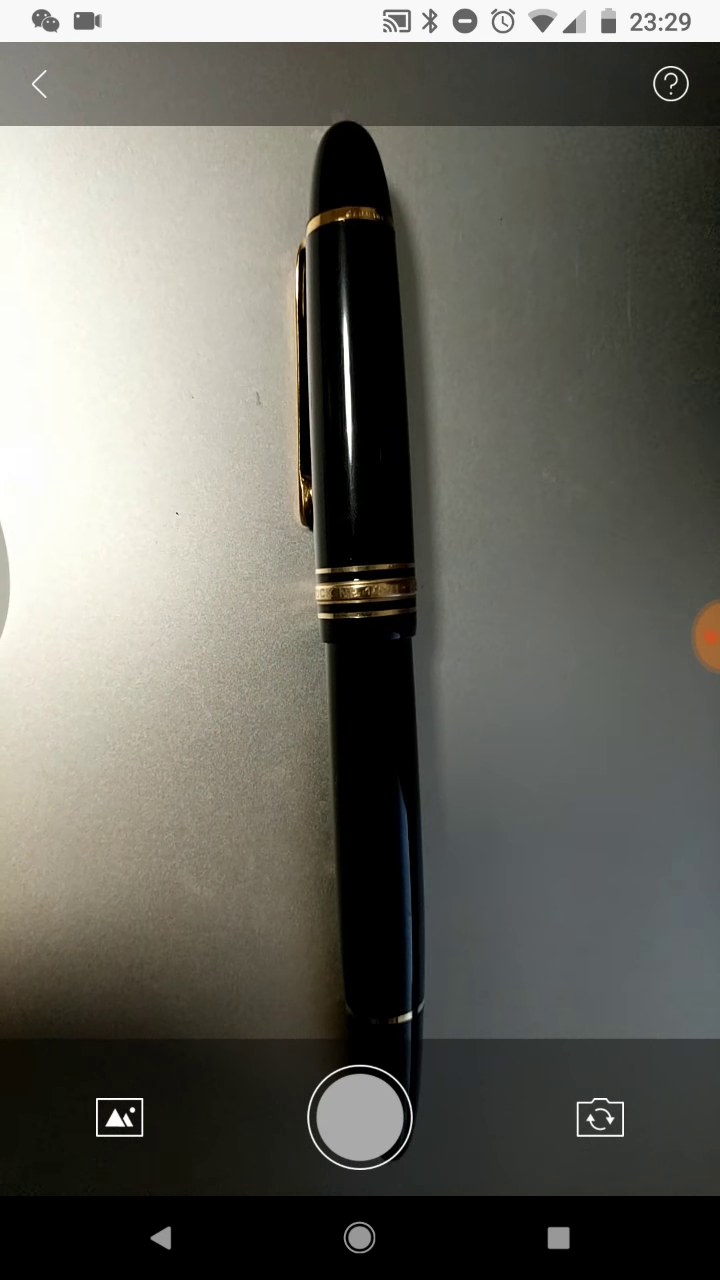
pyautogui.click(360, 1116)
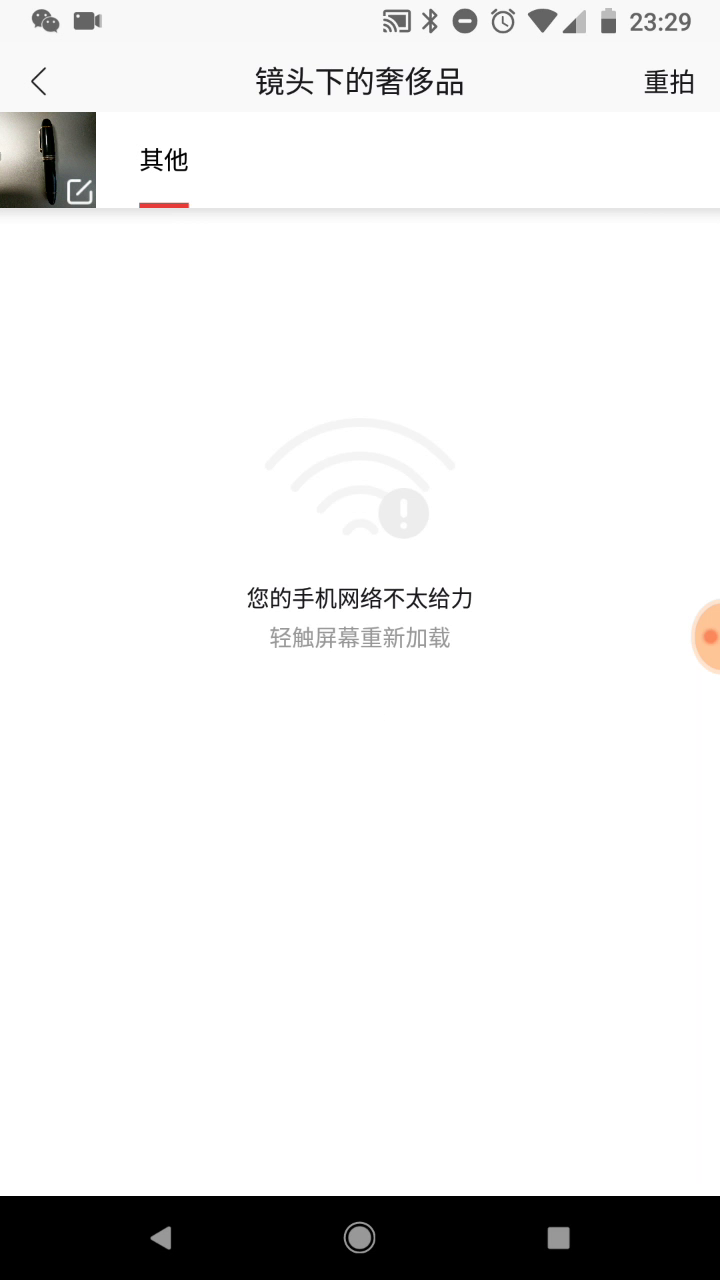
pyautogui.click(360, 600)
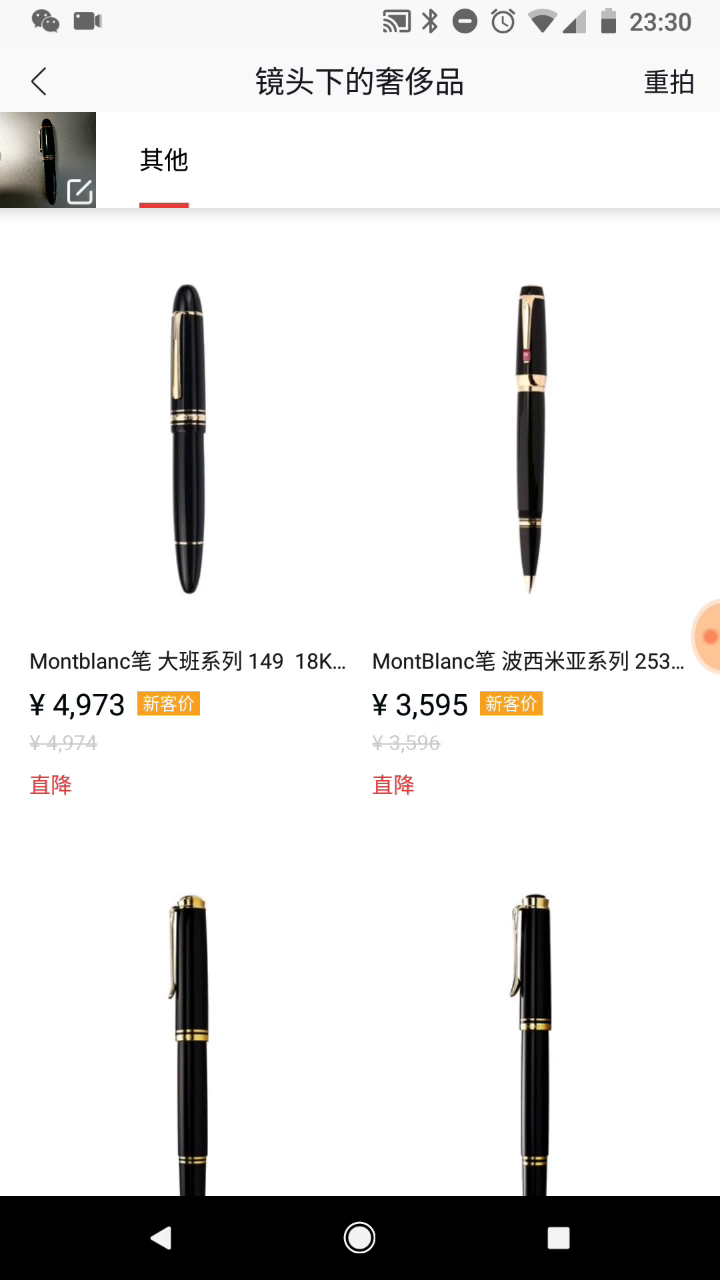
pyautogui.click(668, 82)
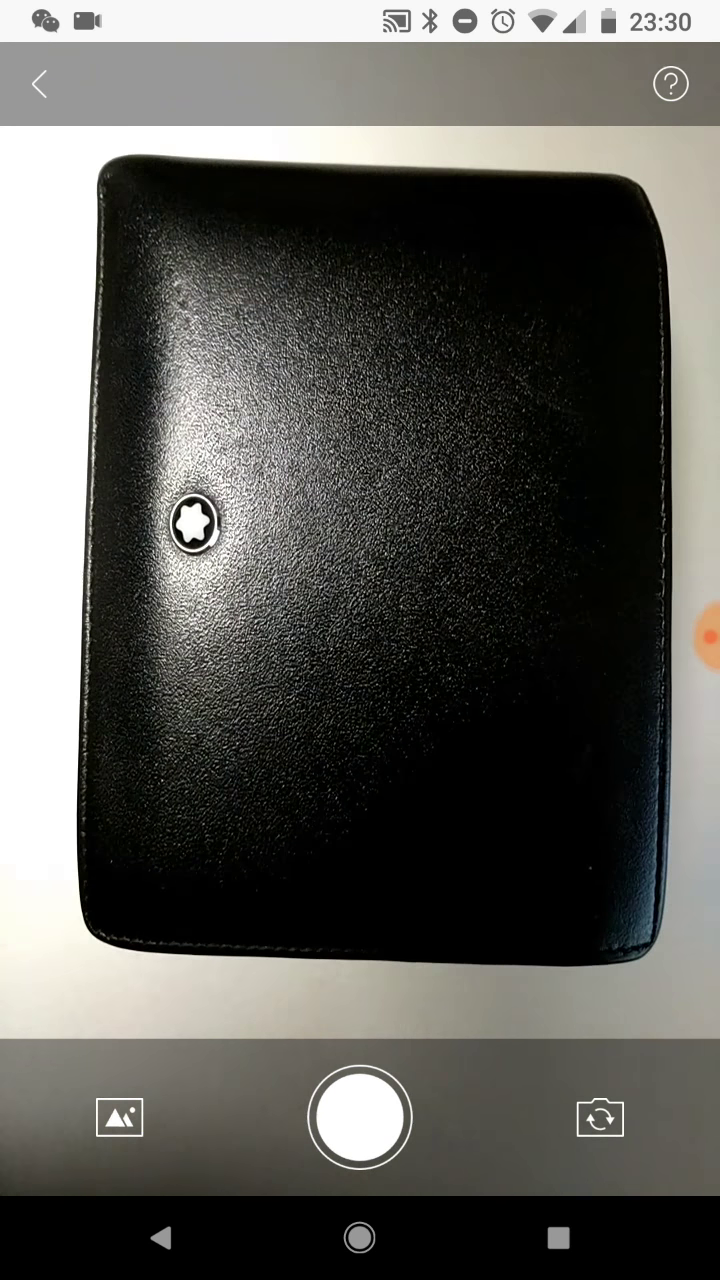
# Photograph the wallet and open the first matching Montblanc men's wallet at ¥2,474.
pyautogui.click(360, 1116)
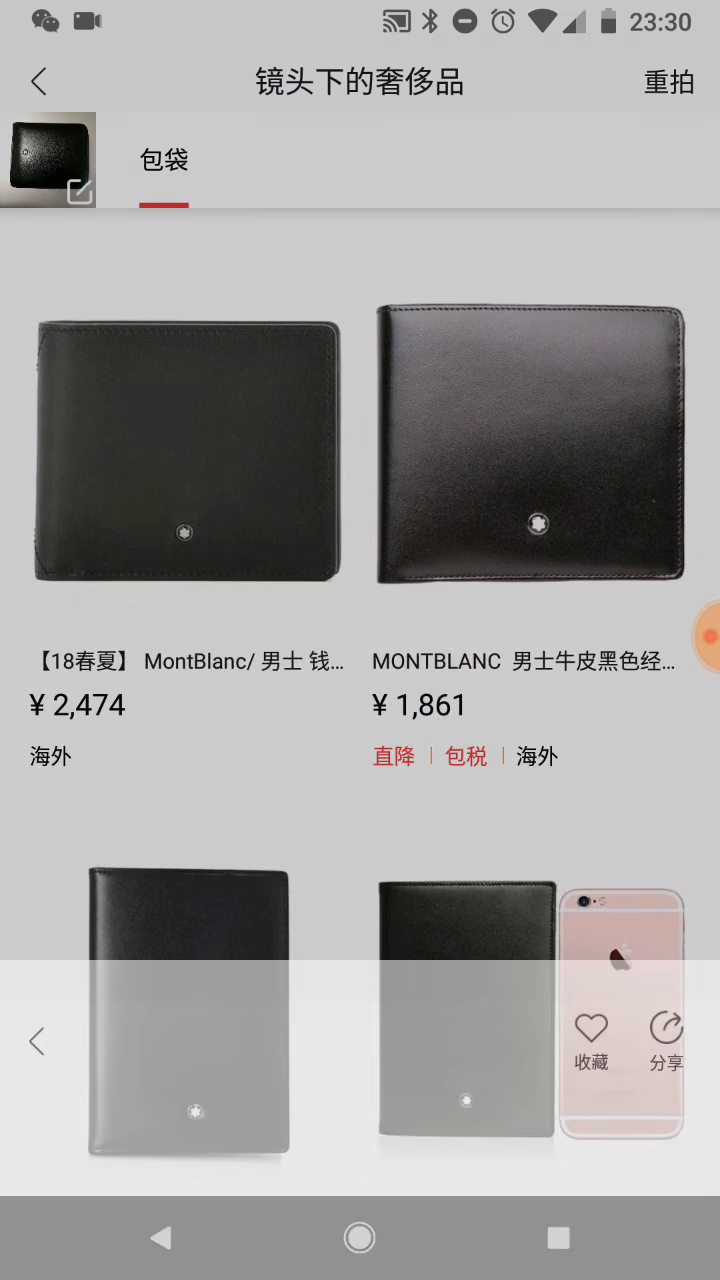
pyautogui.click(184, 450)
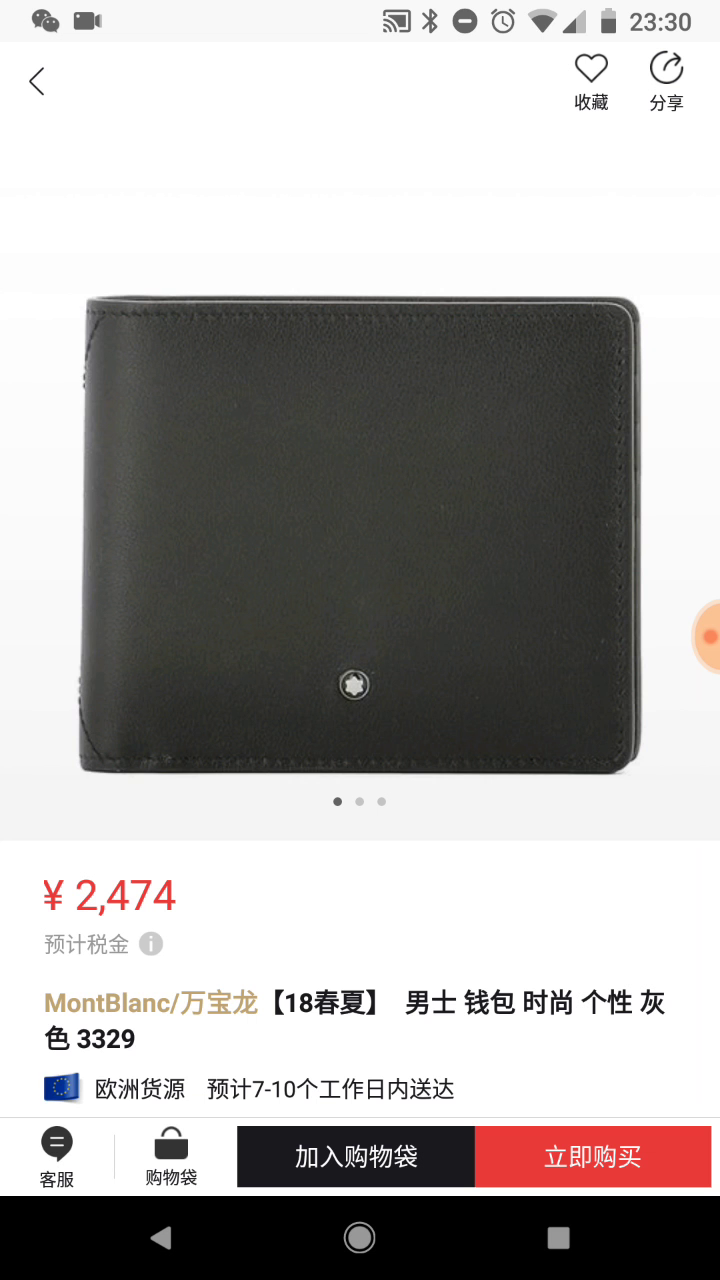